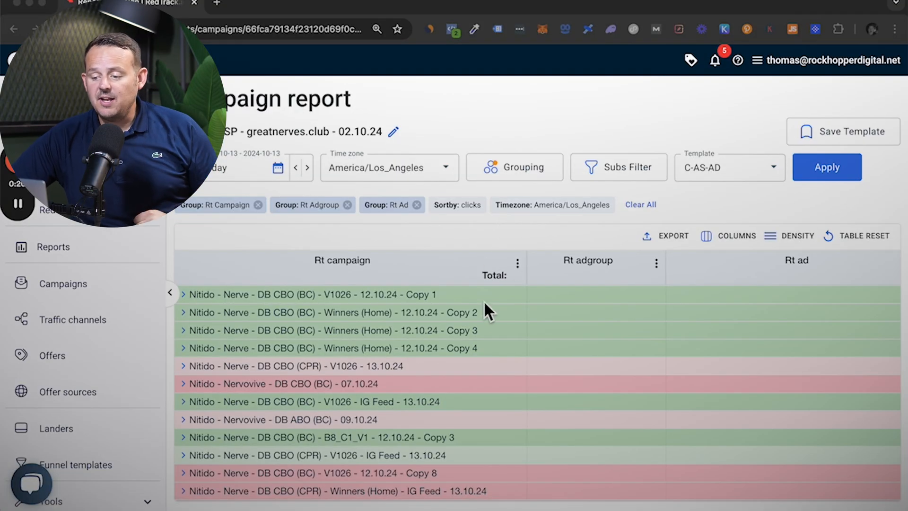
pyautogui.moveTo(539, 335)
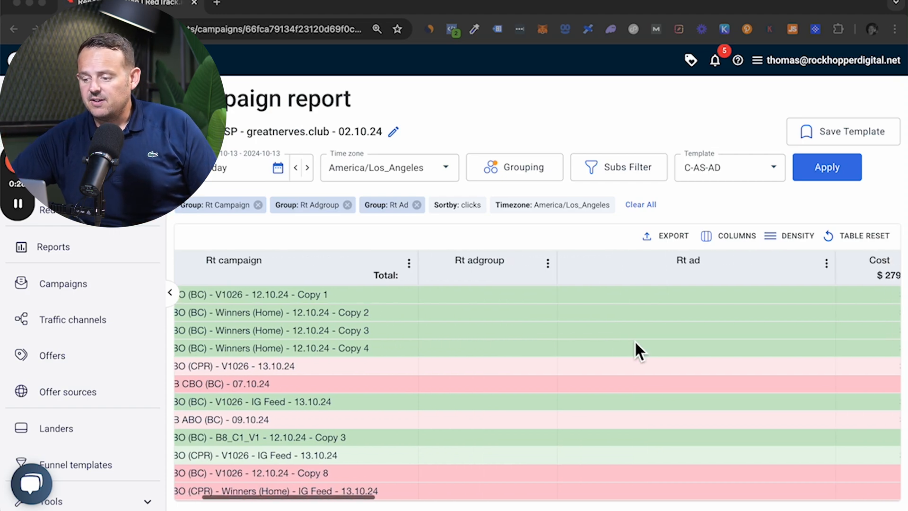
# Scroll across the campaign report columns and open the Grouping panel
pyautogui.hscroll(3)
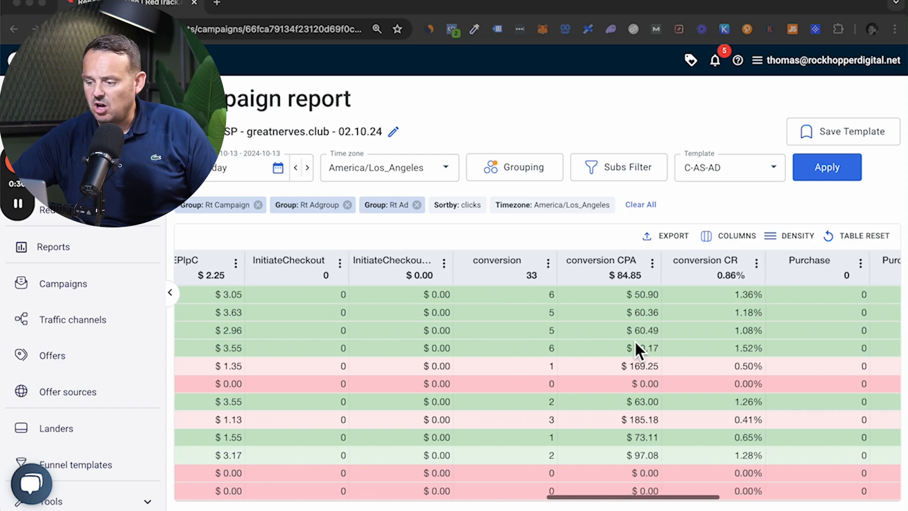
pyautogui.hscroll(3)
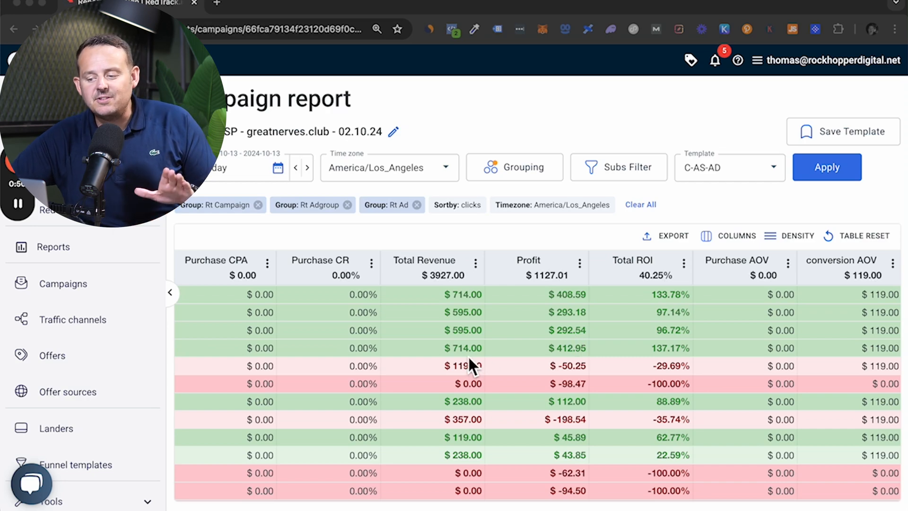
pyautogui.hscroll(3)
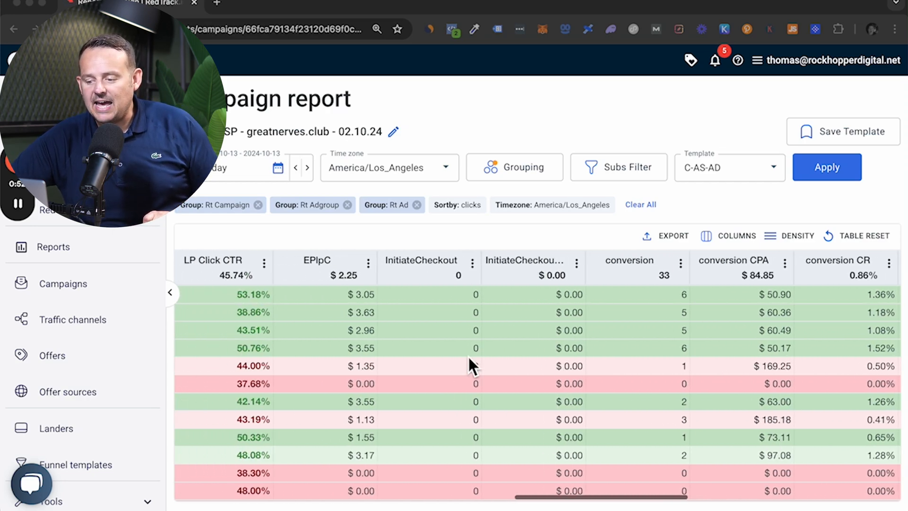
pyautogui.hscroll(-3)
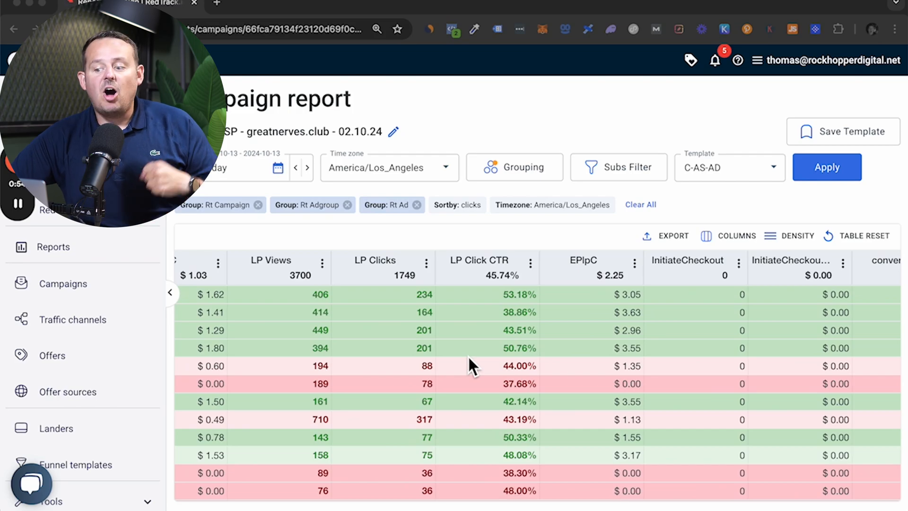
pyautogui.click(514, 167)
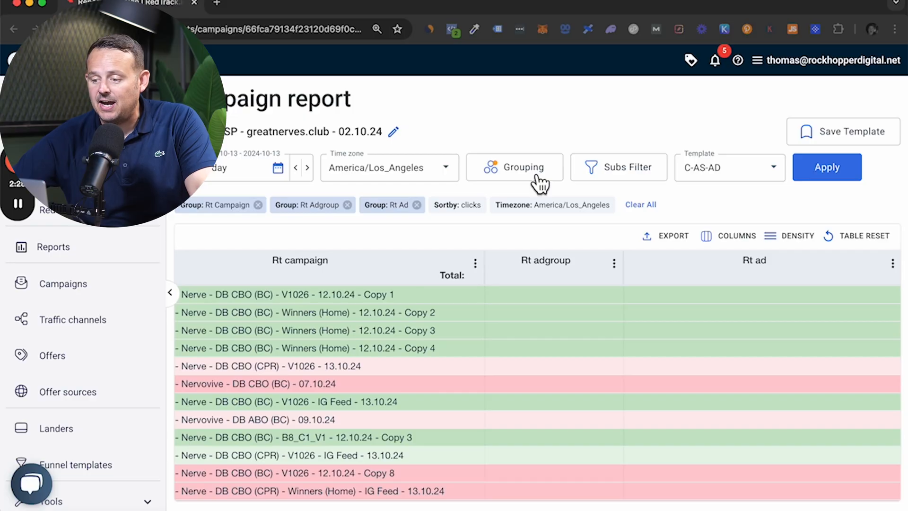
# Review grouping, then expand Winners (Home) Copy 3 and its ad group to list ads
pyautogui.click(515, 167)
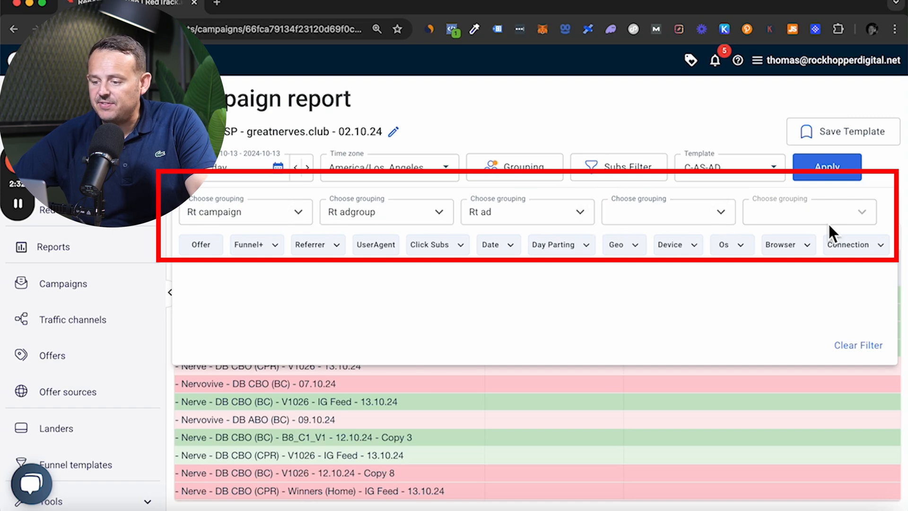
pyautogui.click(238, 212)
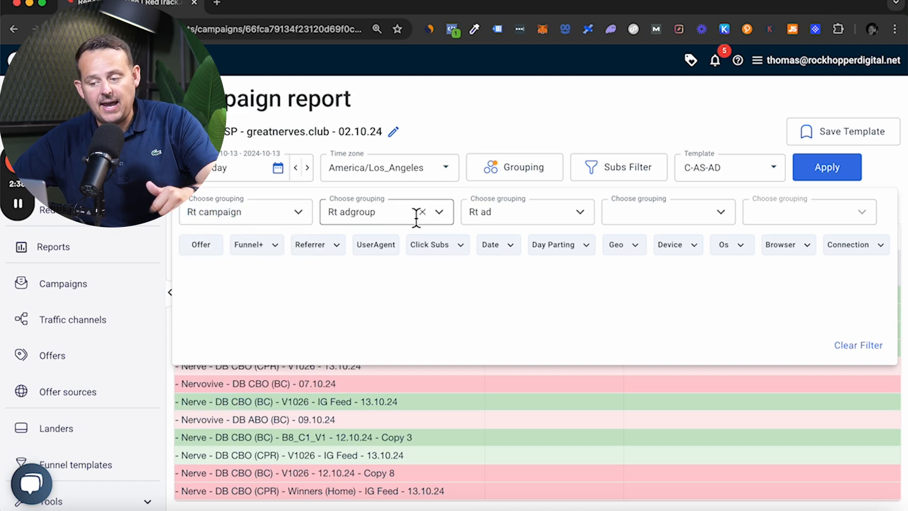
pyautogui.click(826, 168)
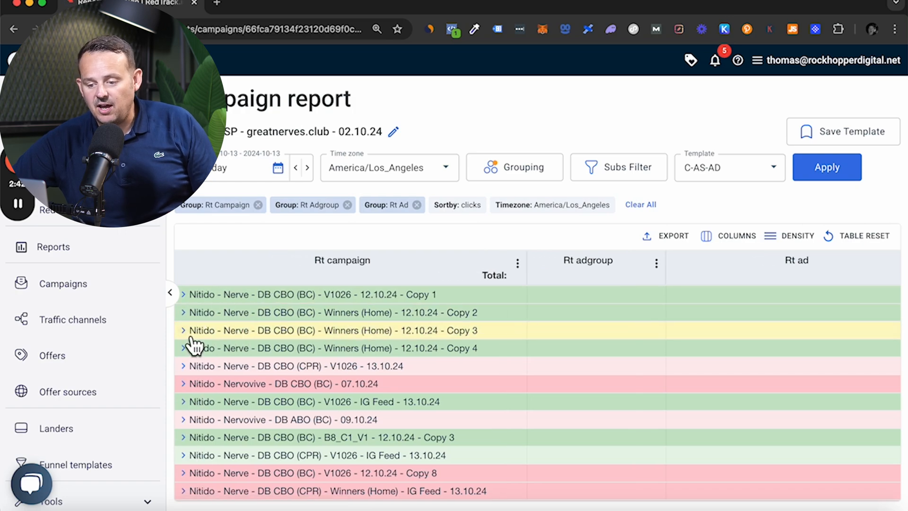
pyautogui.click(183, 330)
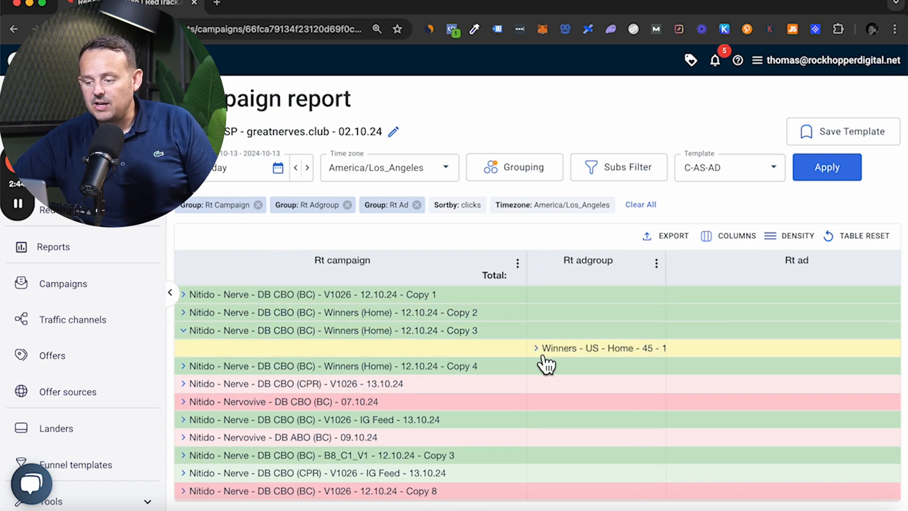
pyautogui.click(536, 348)
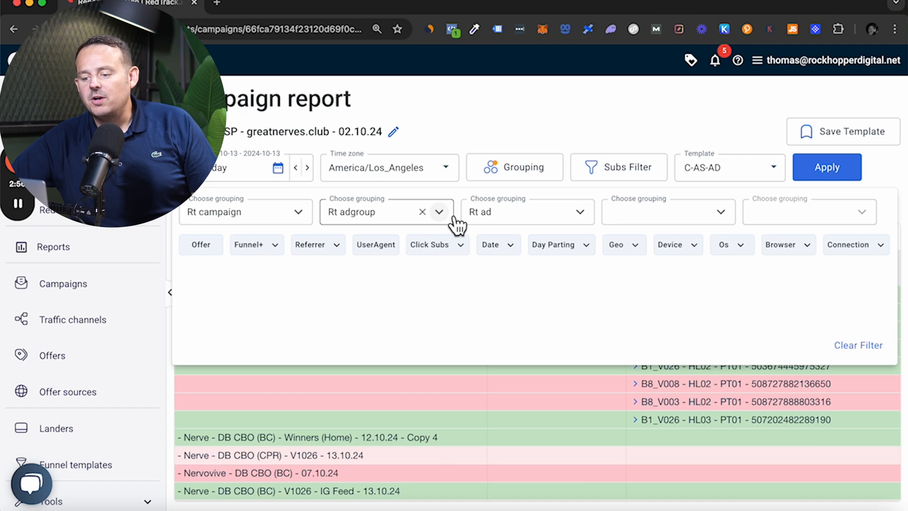
# Set OS type as the first grouping level, drop Rt adgroup, and apply
pyautogui.click(243, 211)
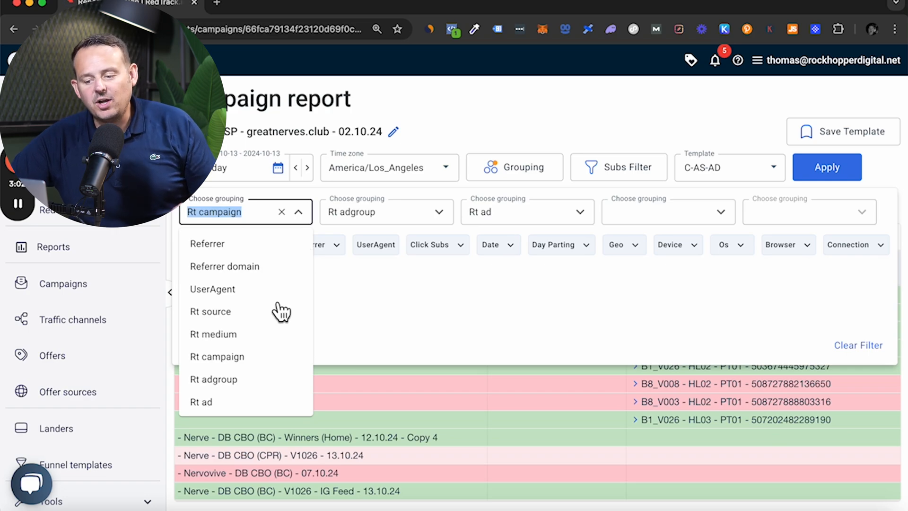
pyautogui.scroll(-3)
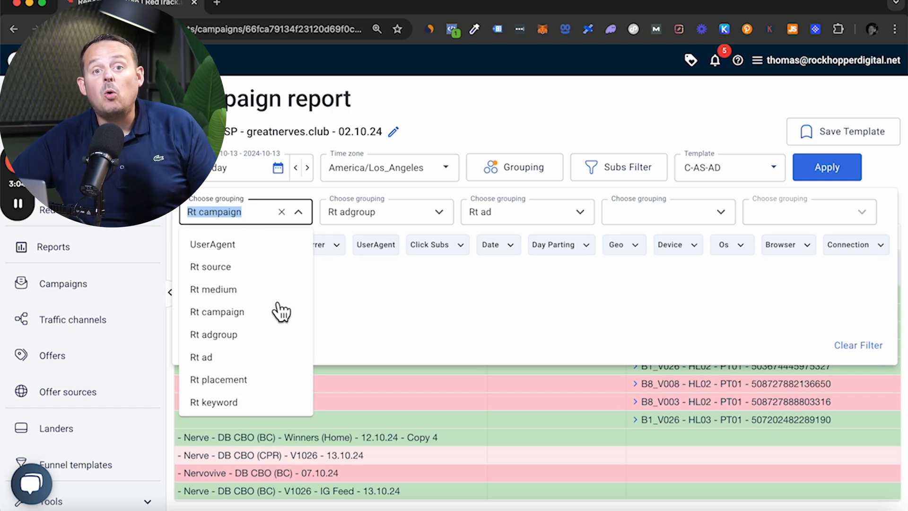
pyautogui.scroll(-3)
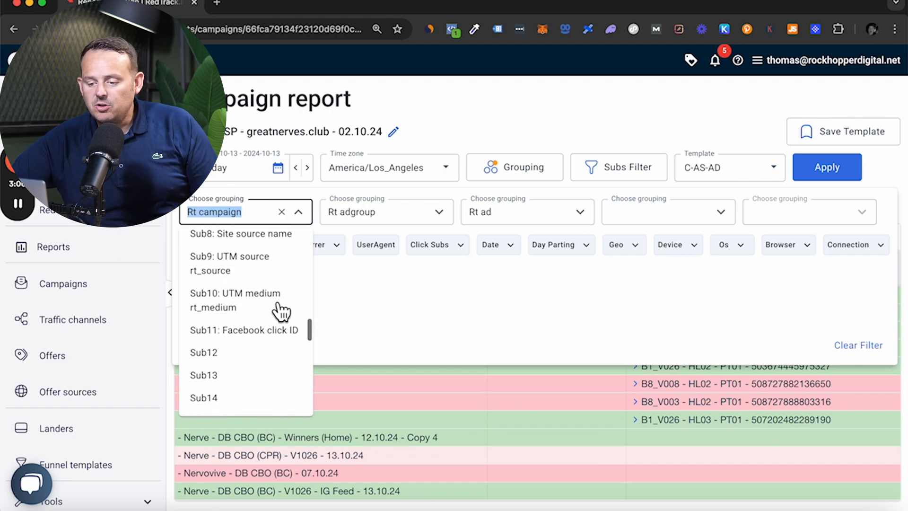
pyautogui.scroll(-3)
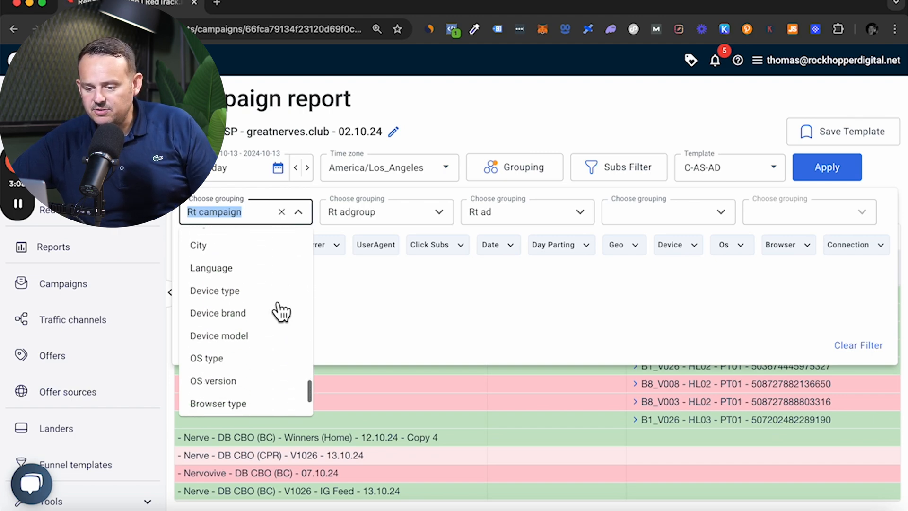
pyautogui.click(207, 358)
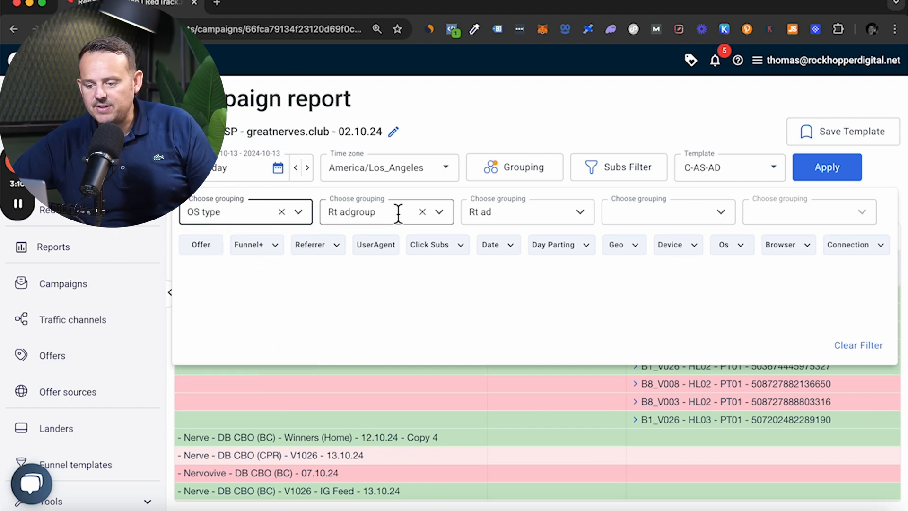
pyautogui.click(377, 212)
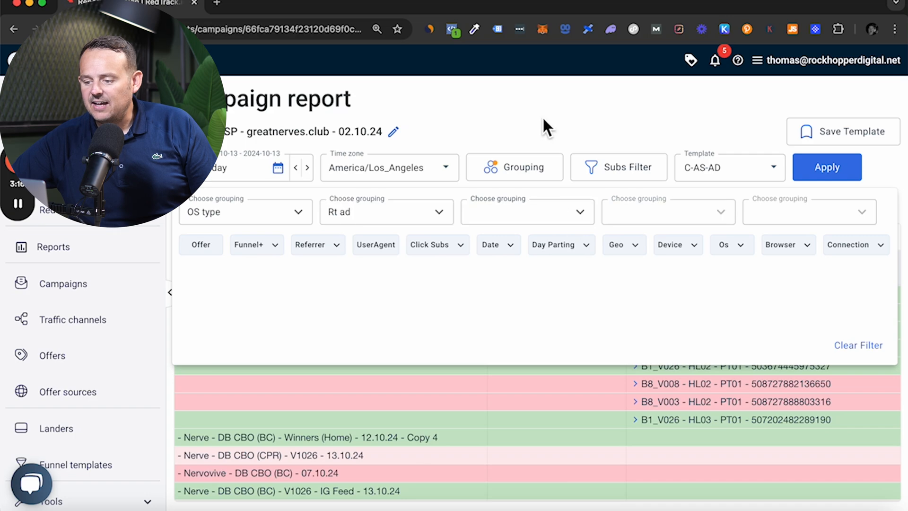
pyautogui.click(826, 167)
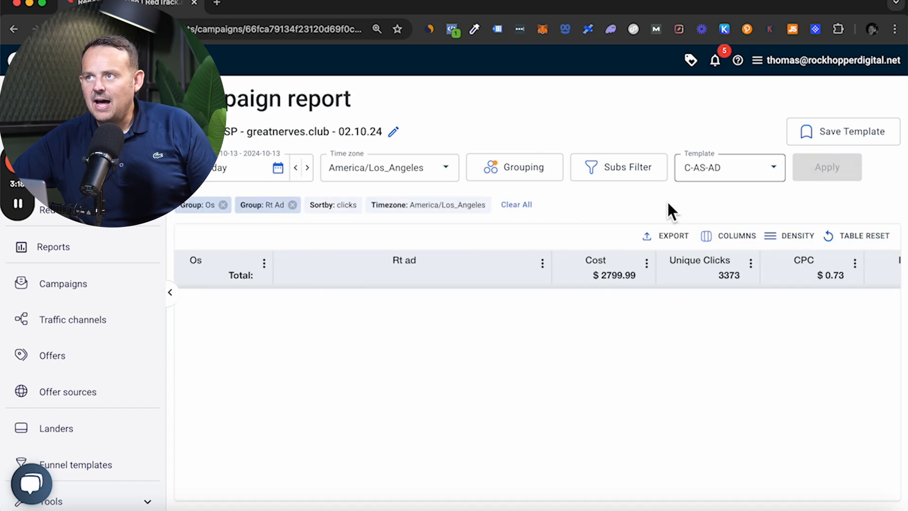
# Sort the OS breakdown by cost with Android on top, reviewing conversion and purchase columns
pyautogui.click(827, 167)
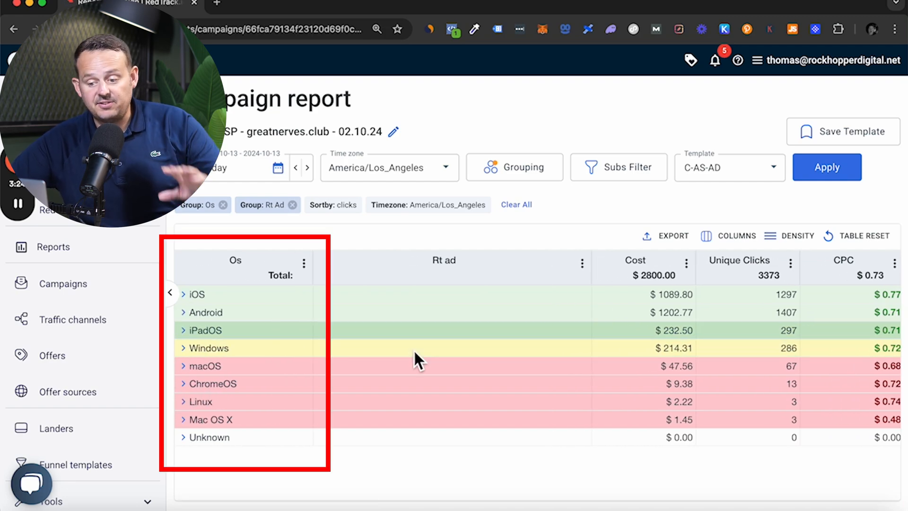
pyautogui.moveTo(614, 317)
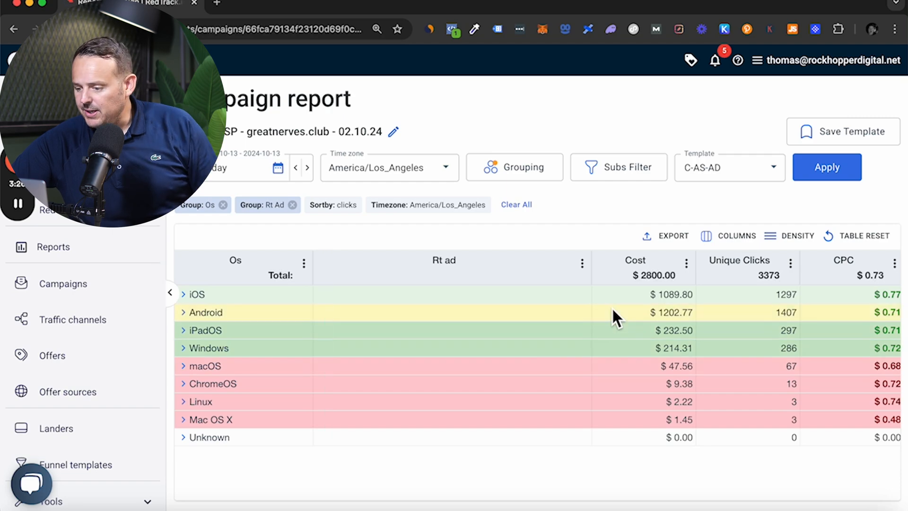
pyautogui.click(635, 260)
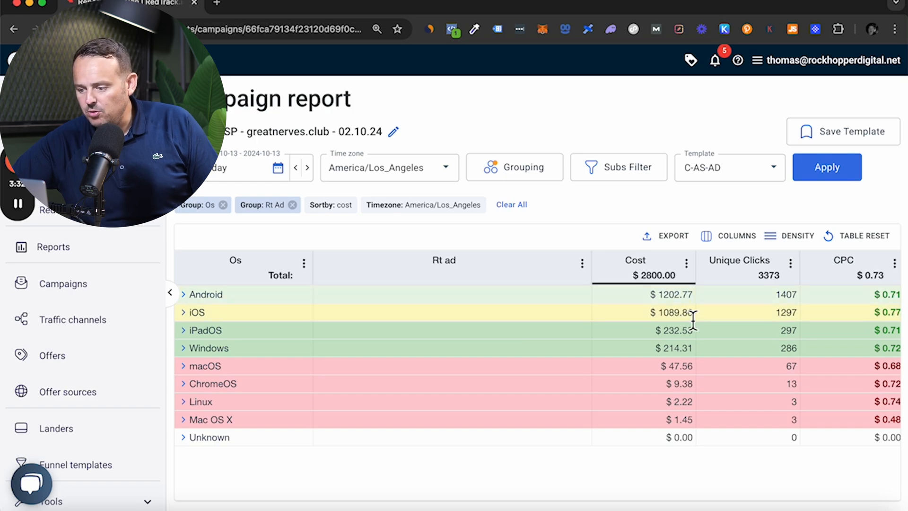
pyautogui.hscroll(3)
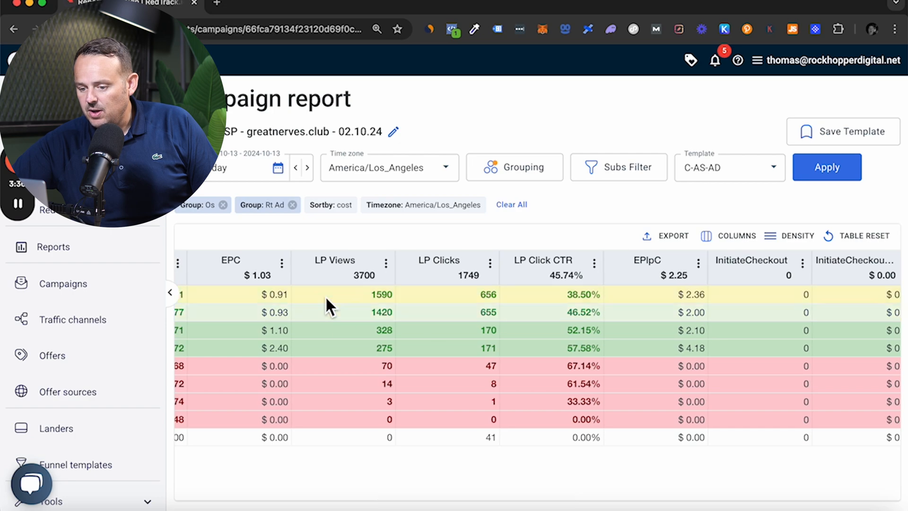
pyautogui.moveTo(299, 315)
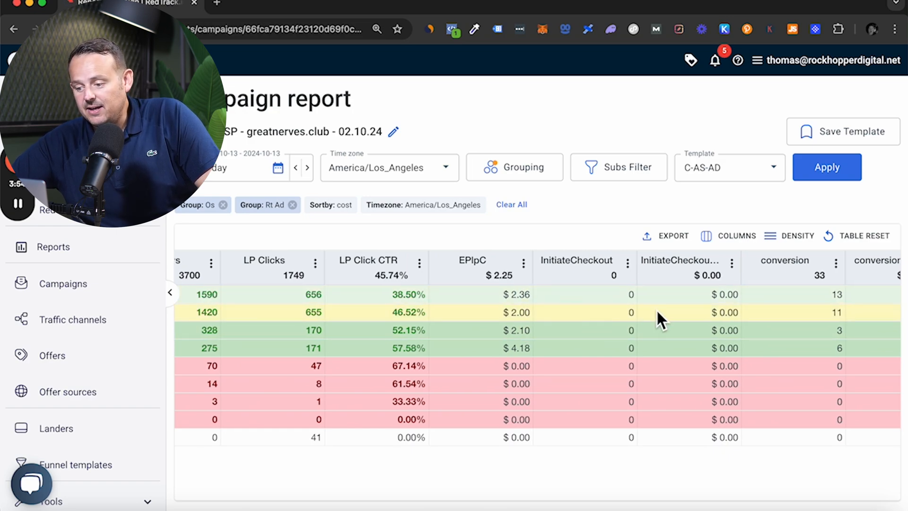
pyautogui.hscroll(3)
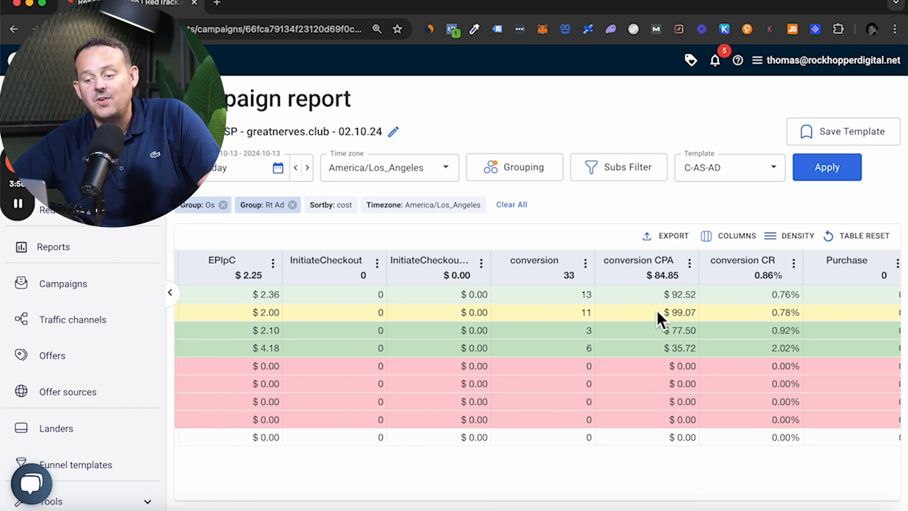
pyautogui.hscroll(3)
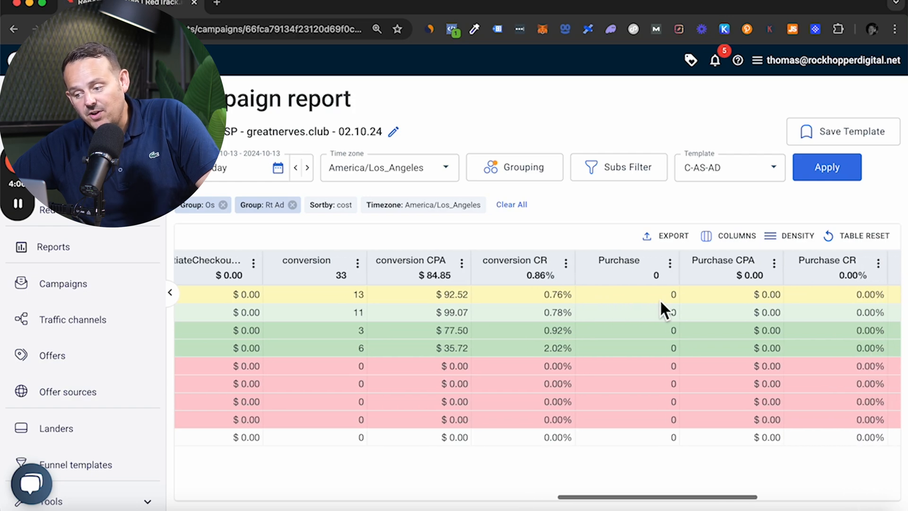
# Expand the Android row to list its ads with cost and click figures
pyautogui.hscroll(3)
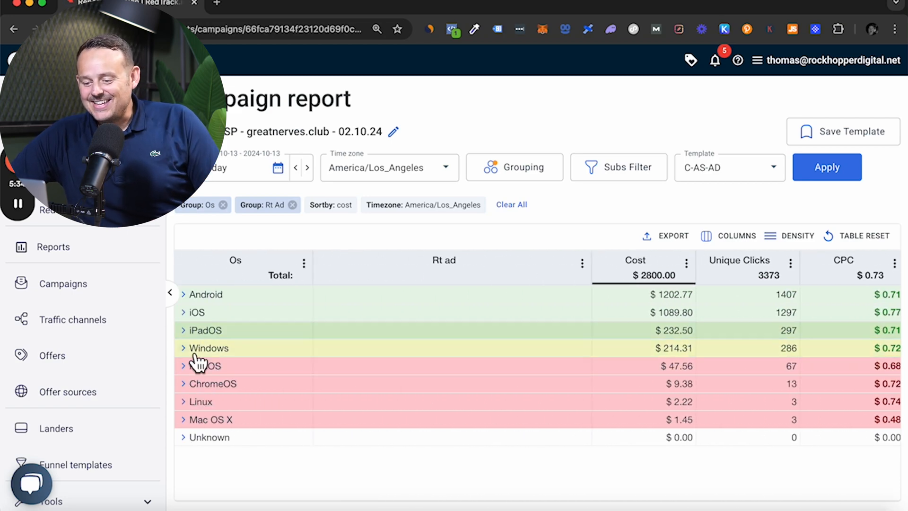
pyautogui.click(183, 294)
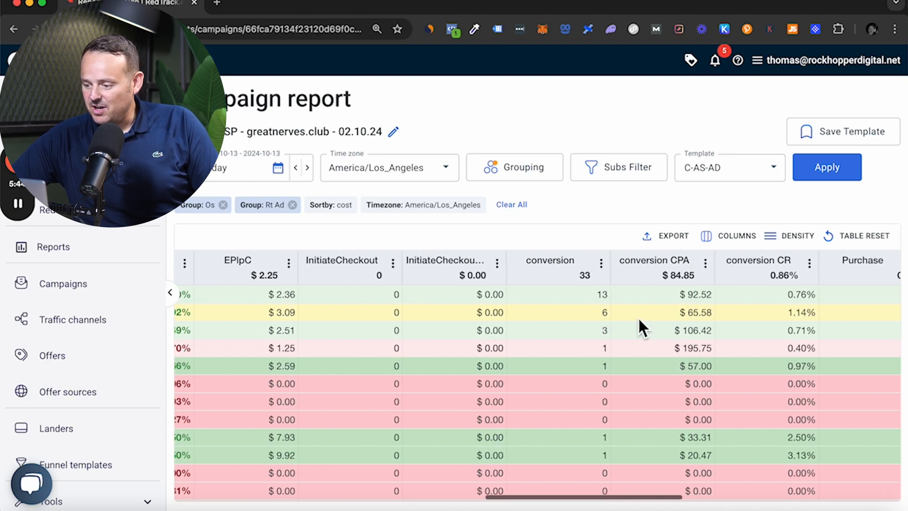
pyautogui.hscroll(3)
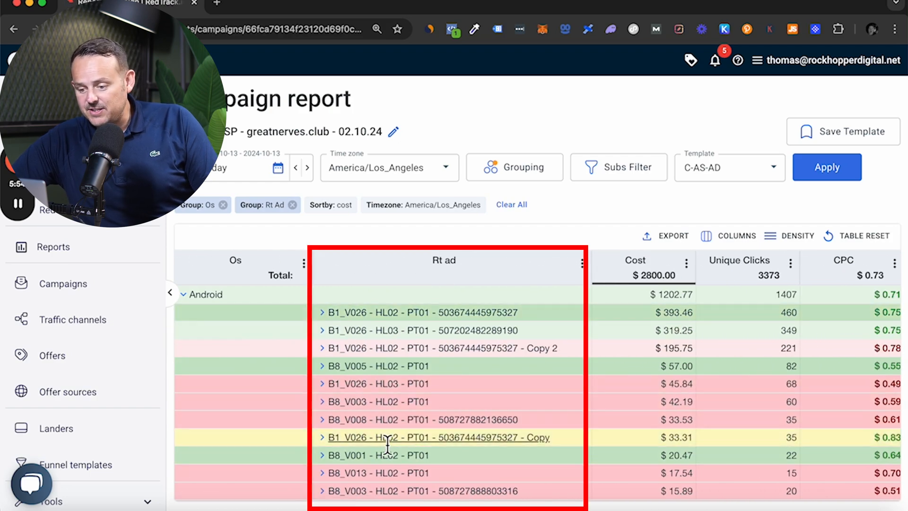
pyautogui.moveTo(477, 371)
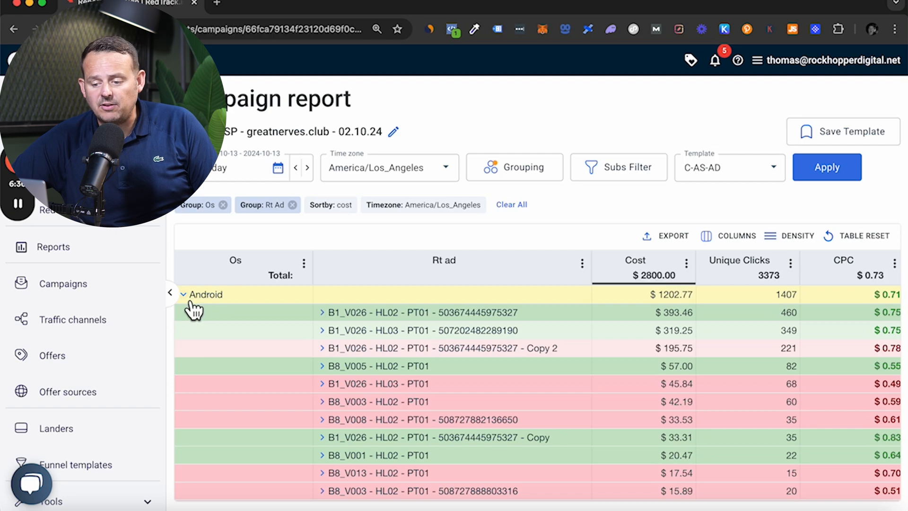
# Collapse Android's ad rows and highlight the top-spending iOS ad name
pyautogui.click(182, 294)
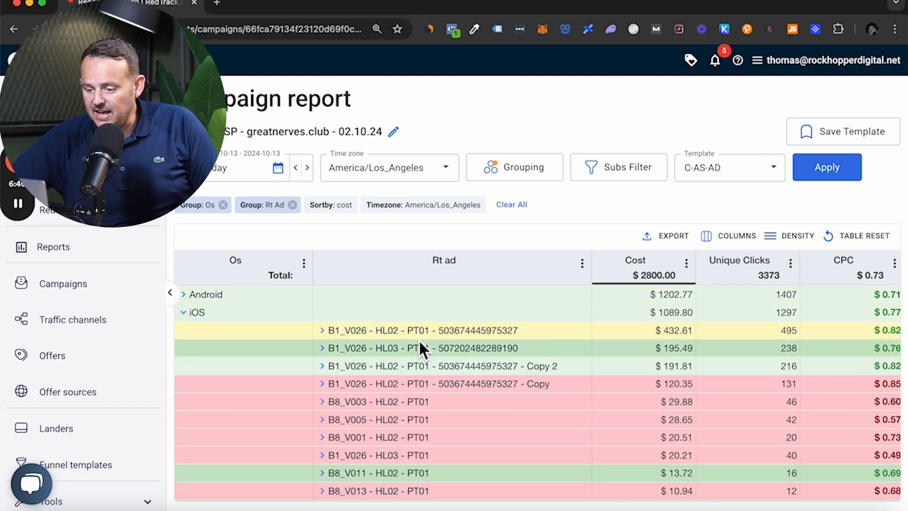
pyautogui.doubleClick(422, 330)
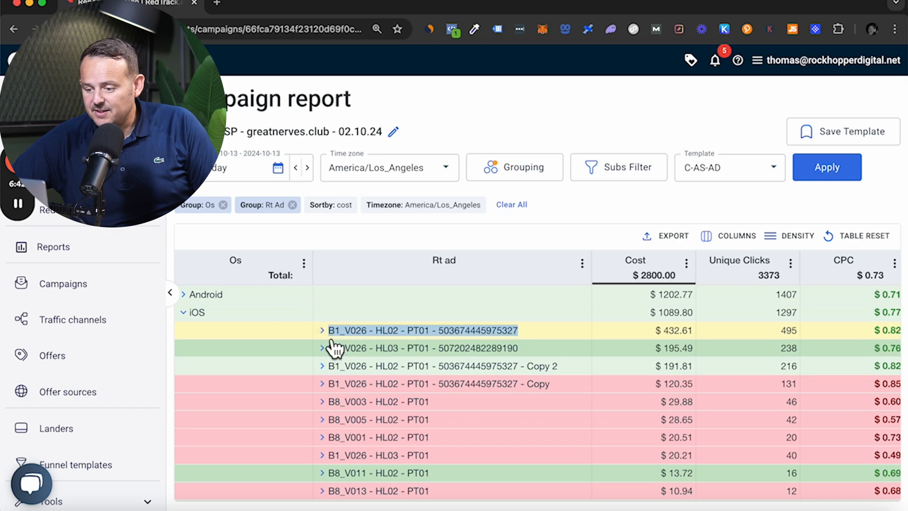
pyautogui.moveTo(570, 348)
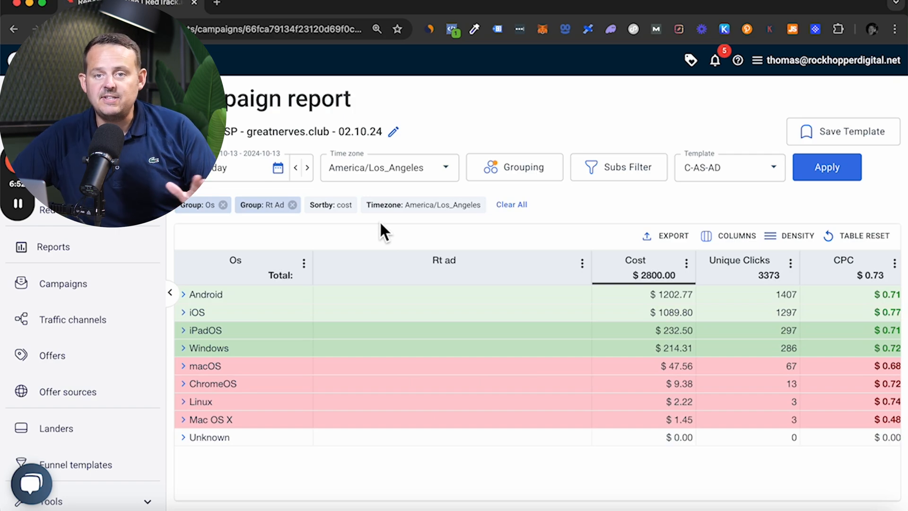
pyautogui.moveTo(421, 155)
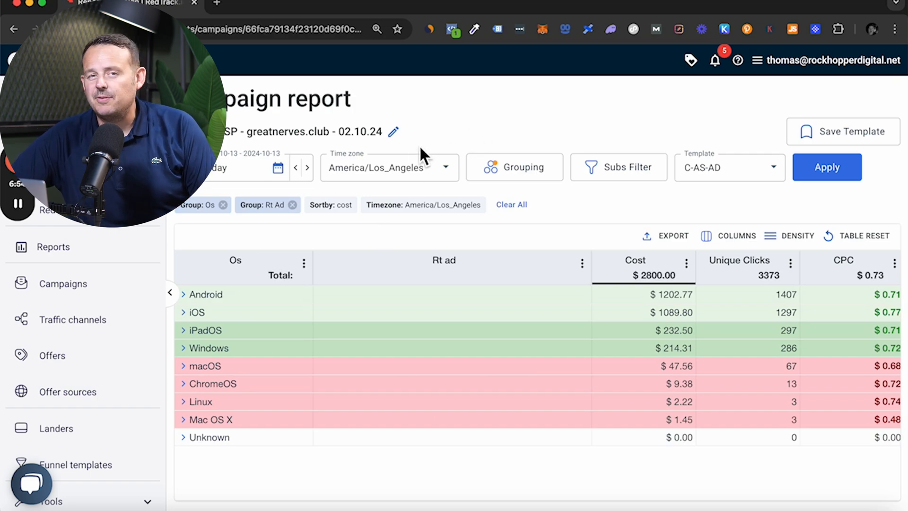
# Change the first grouping level from OS type to Hour of day and apply
pyautogui.click(514, 167)
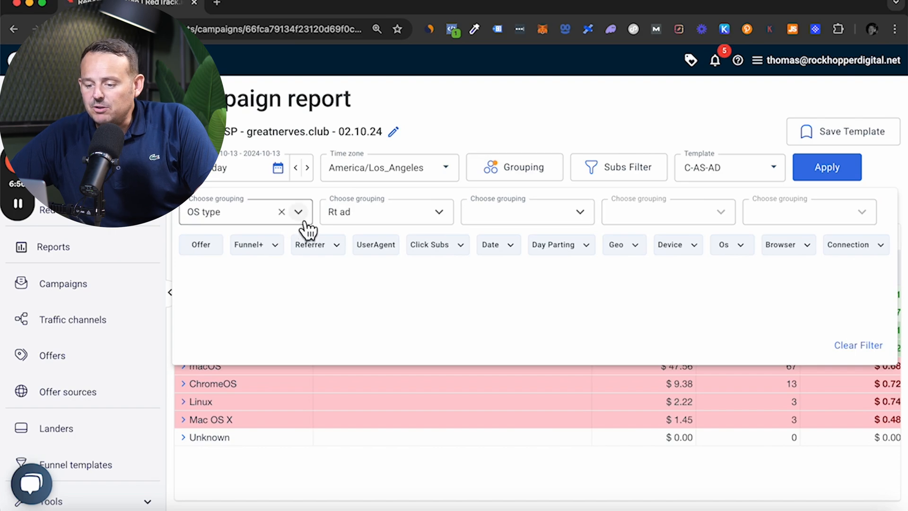
pyautogui.click(232, 211)
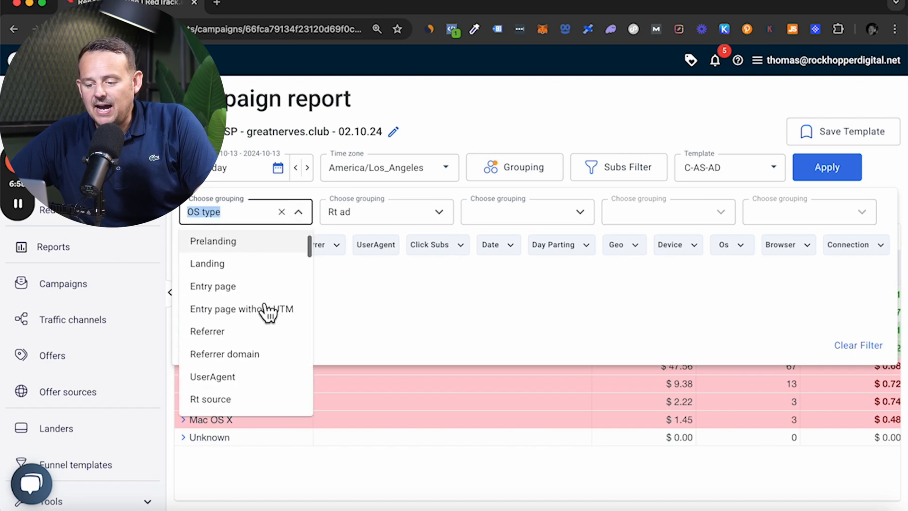
pyautogui.scroll(-3)
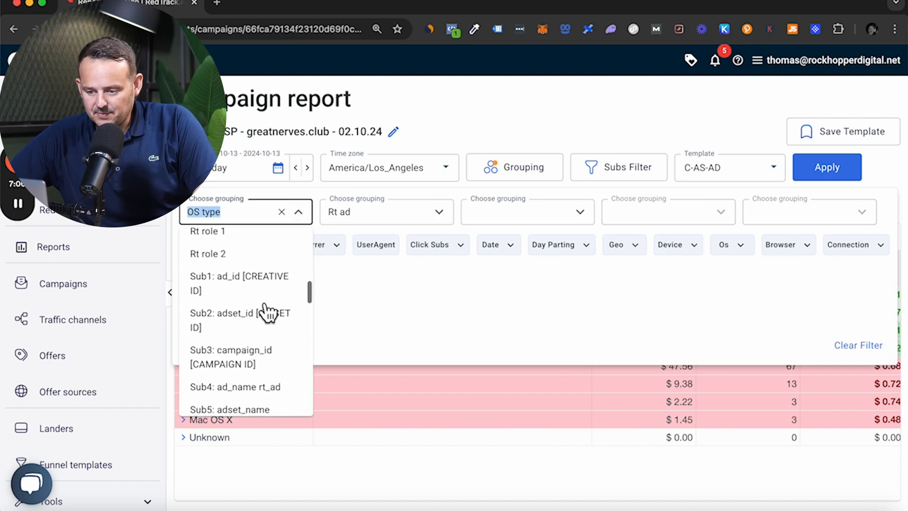
pyautogui.scroll(-3)
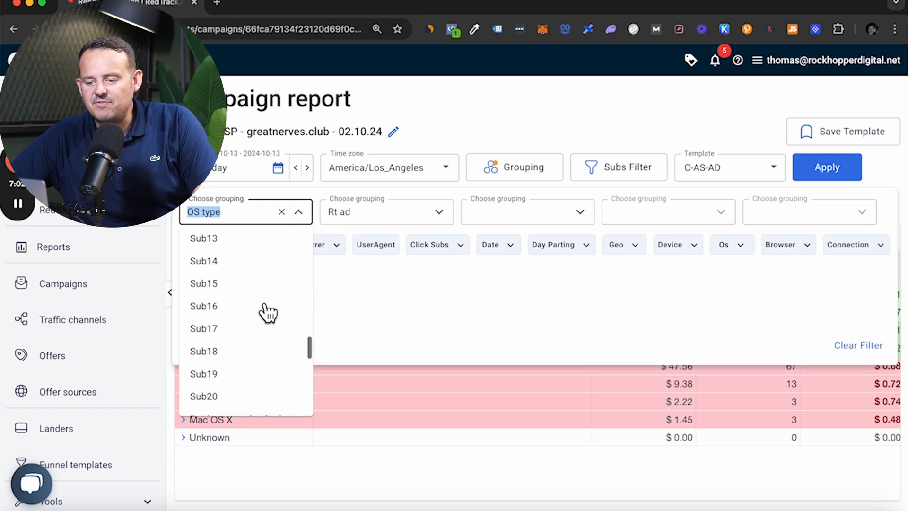
pyautogui.scroll(-3)
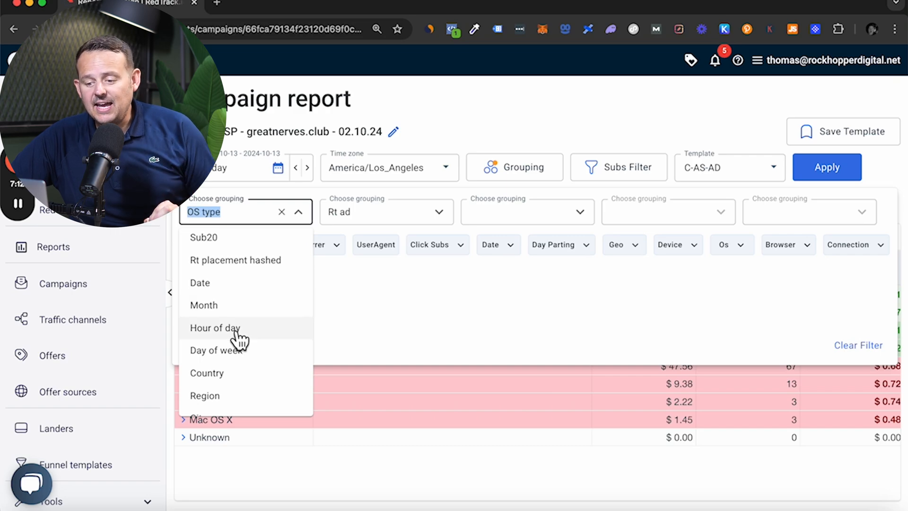
pyautogui.click(214, 327)
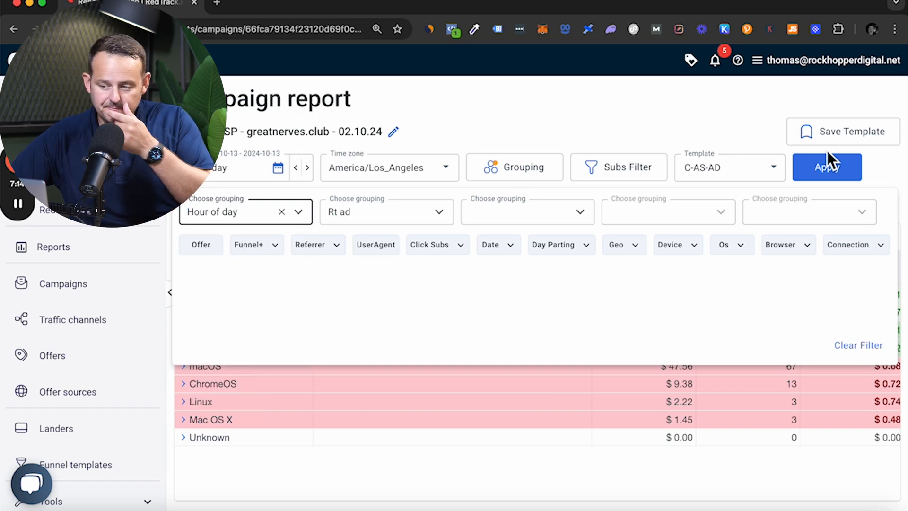
pyautogui.click(827, 167)
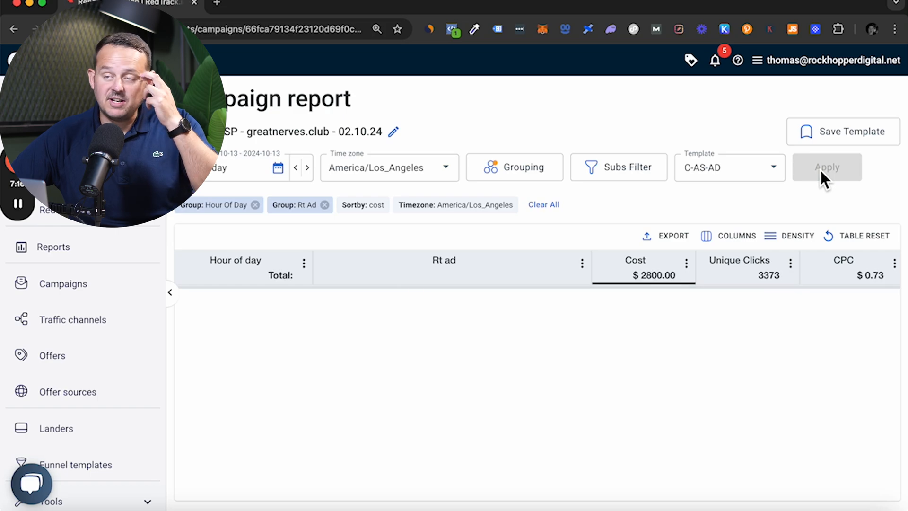
# Sort the report by hour of day from hour 0 and scroll through the rows
pyautogui.click(827, 167)
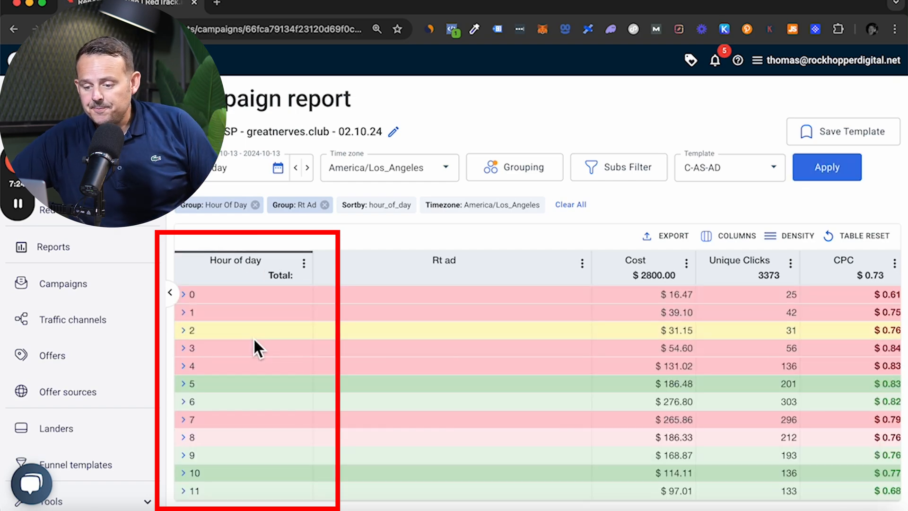
pyautogui.scroll(-3)
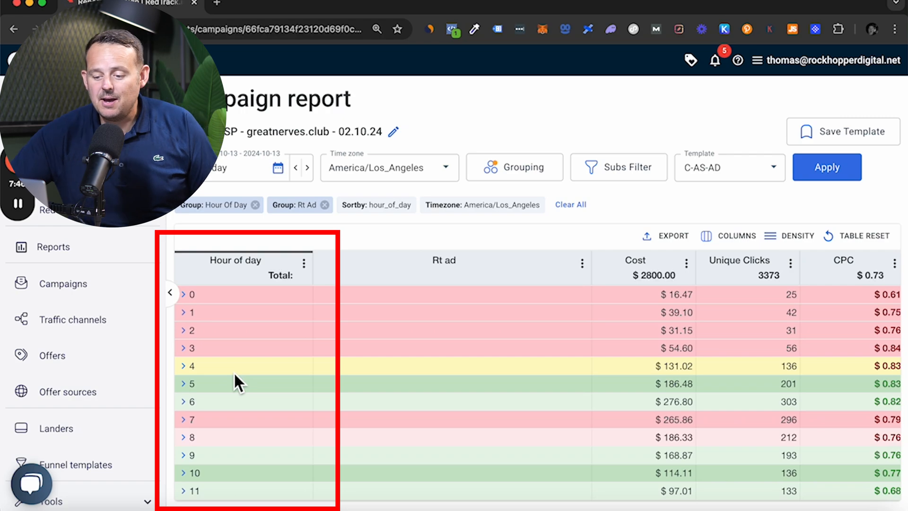
pyautogui.moveTo(268, 393)
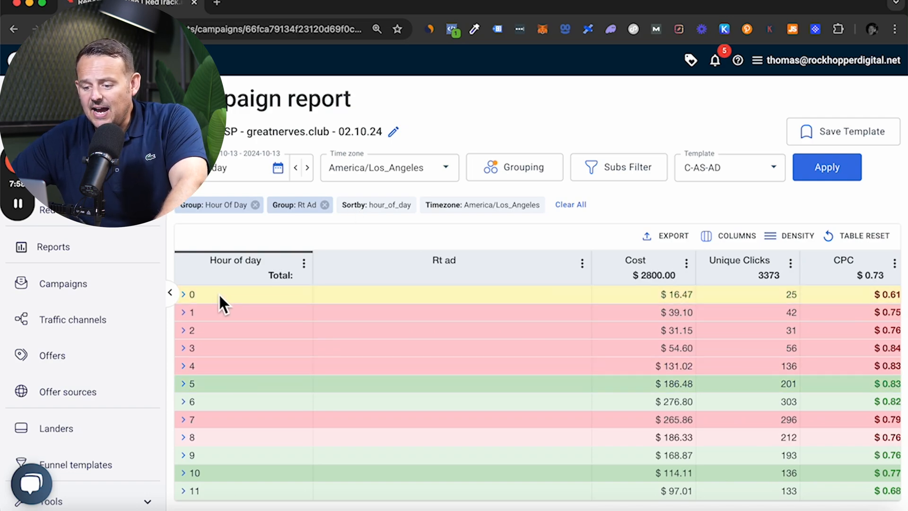
pyautogui.moveTo(224, 365)
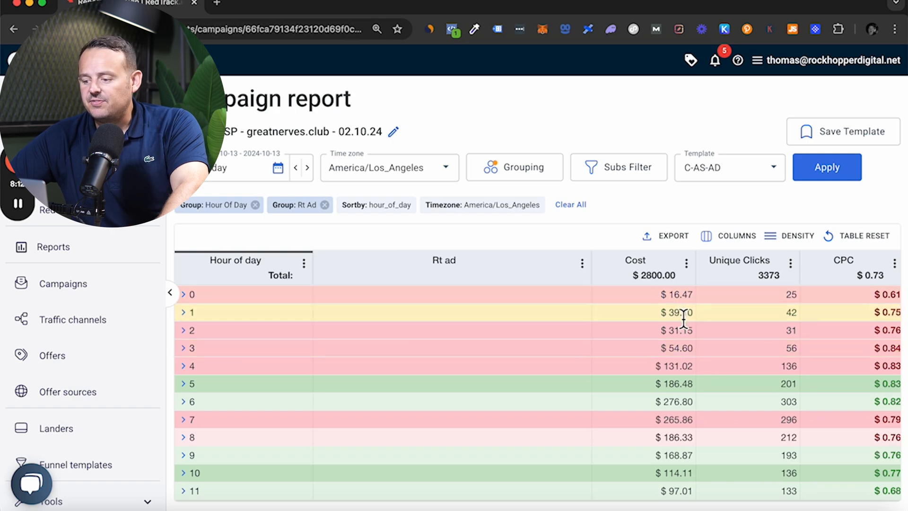
pyautogui.moveTo(701, 312)
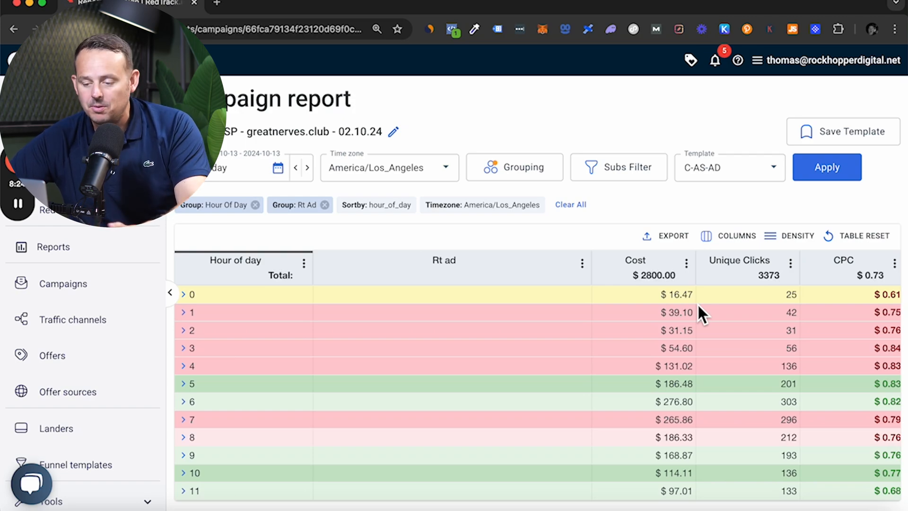
pyautogui.scroll(-3)
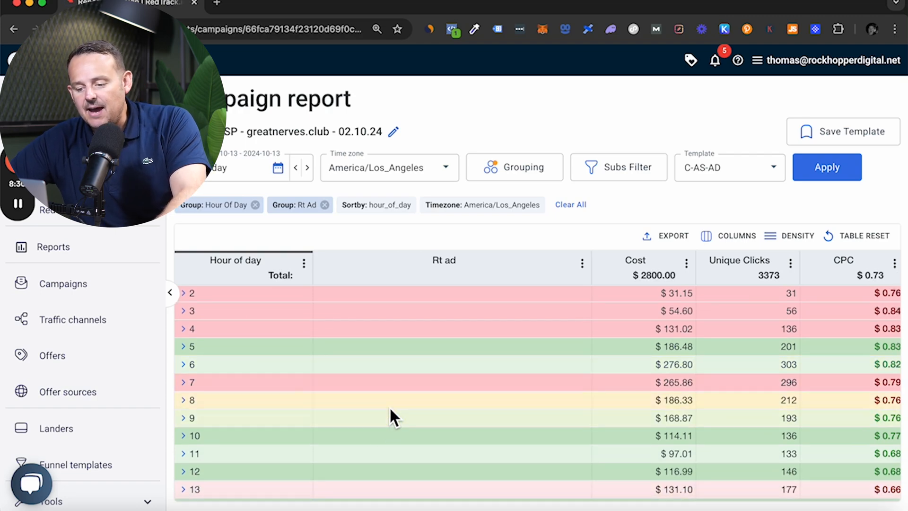
pyautogui.scroll(-3)
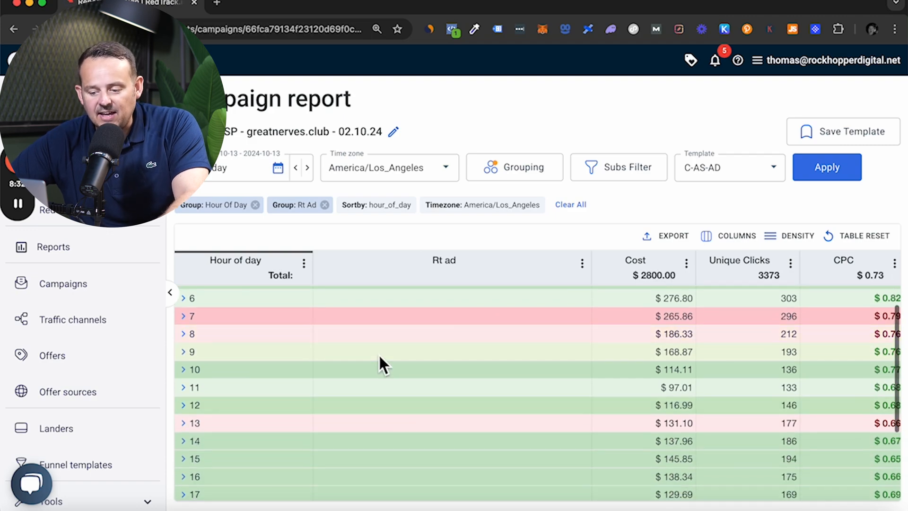
pyautogui.scroll(-3)
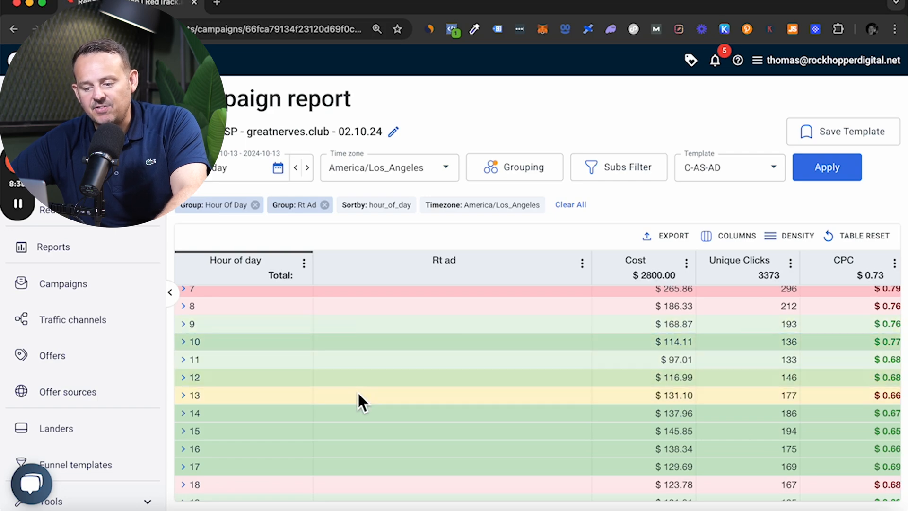
pyautogui.scroll(-3)
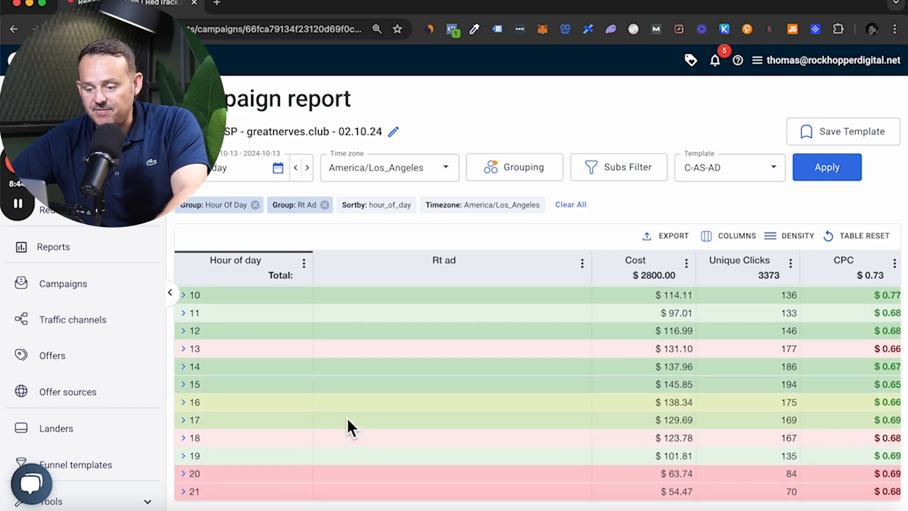
pyautogui.scroll(3)
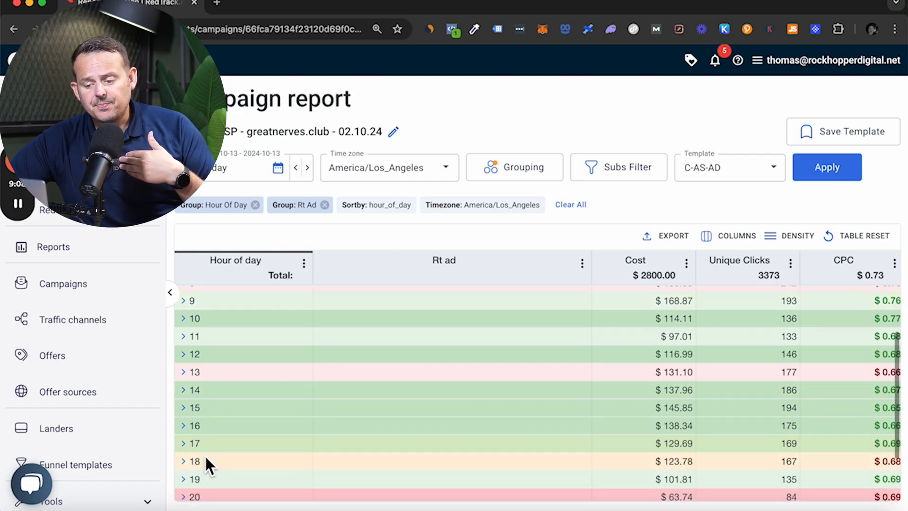
pyautogui.moveTo(243, 443)
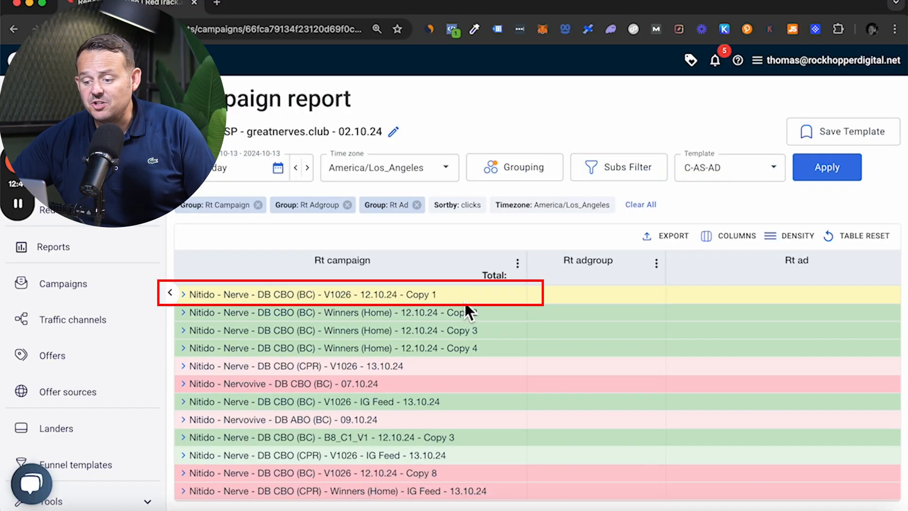
pyautogui.moveTo(454, 307)
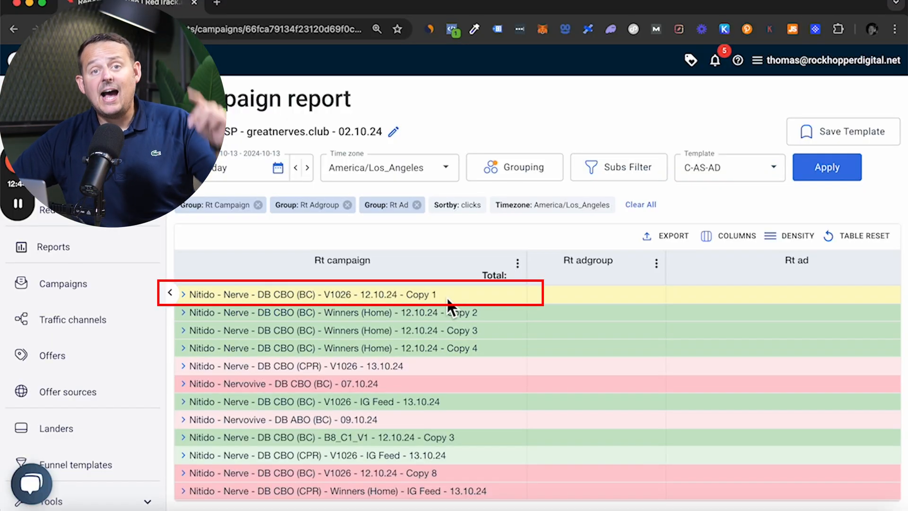